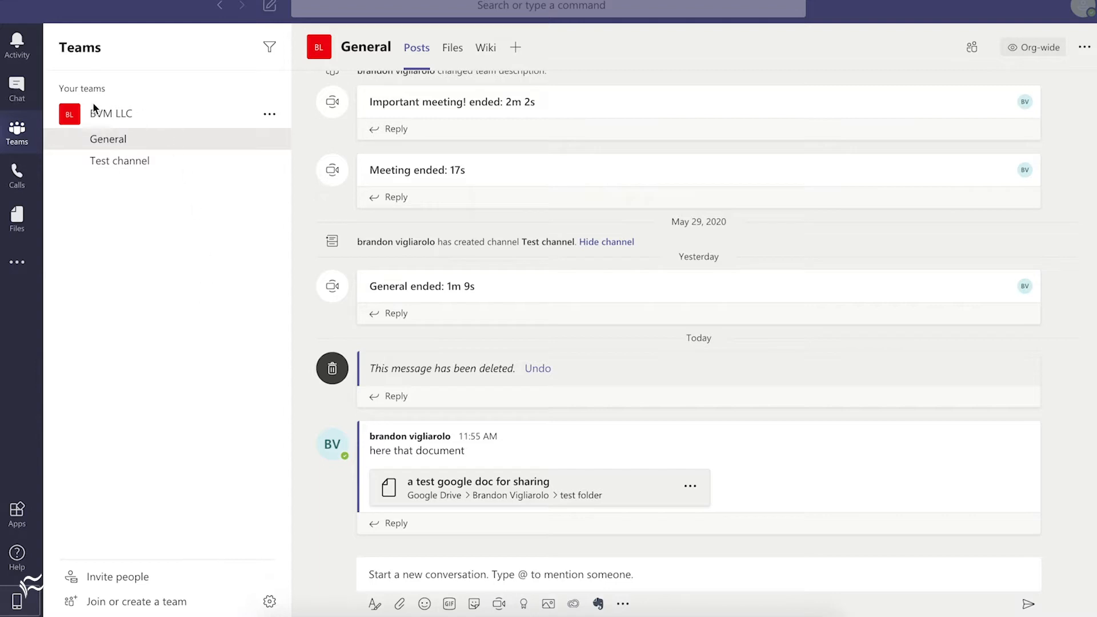
mouse_move(168, 398)
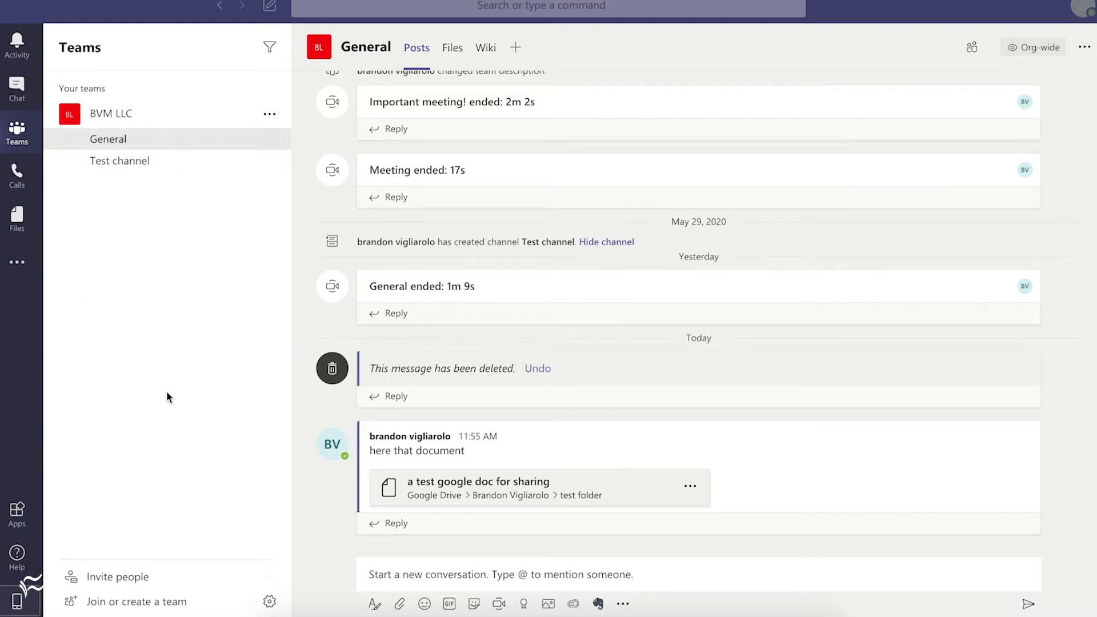
mouse_move(155, 251)
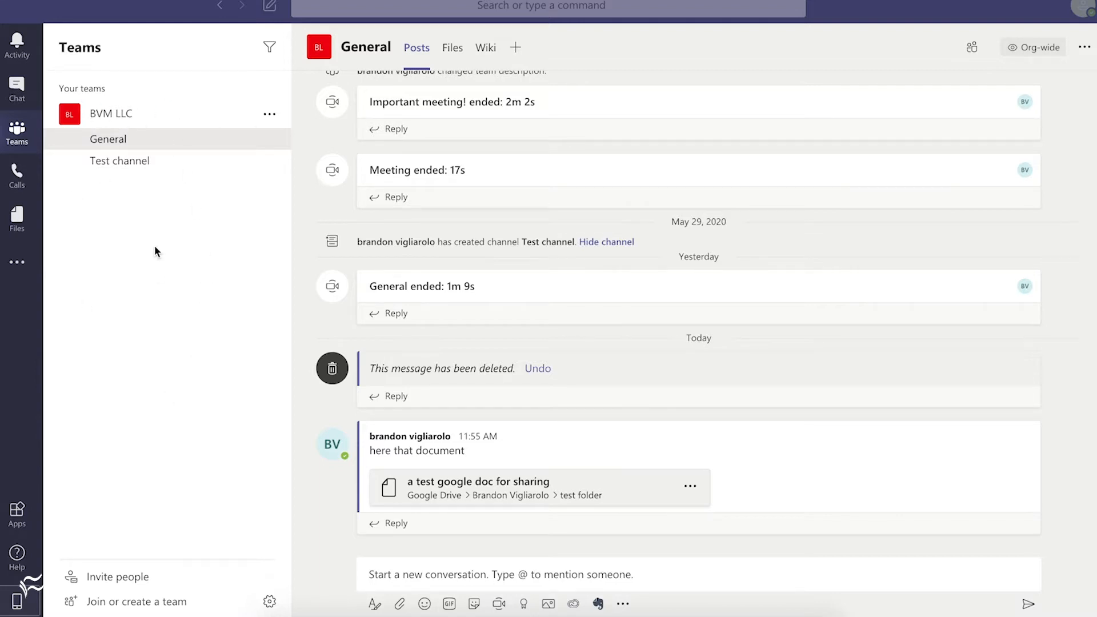
mouse_move(168, 293)
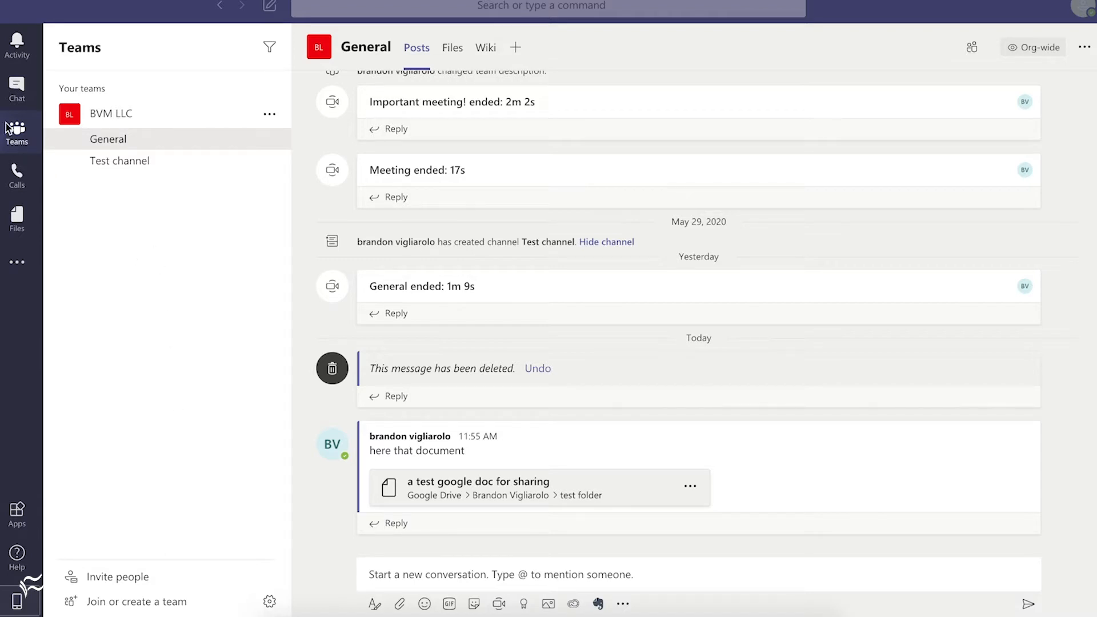
mouse_move(182, 603)
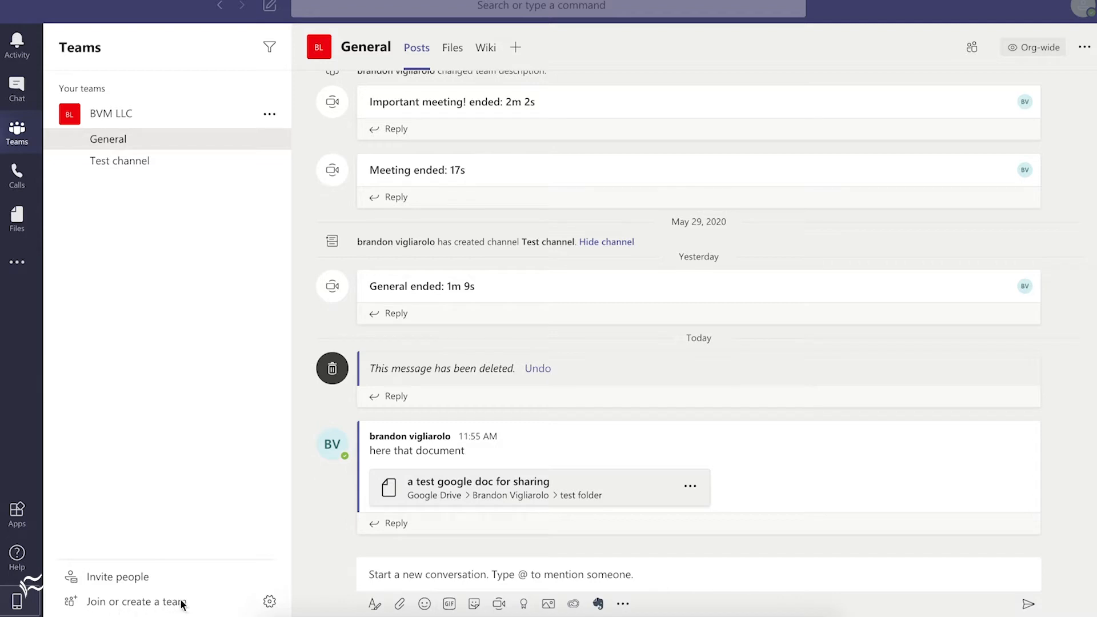
Step: Go to the Join or create a team page from the Teams pane
click(135, 602)
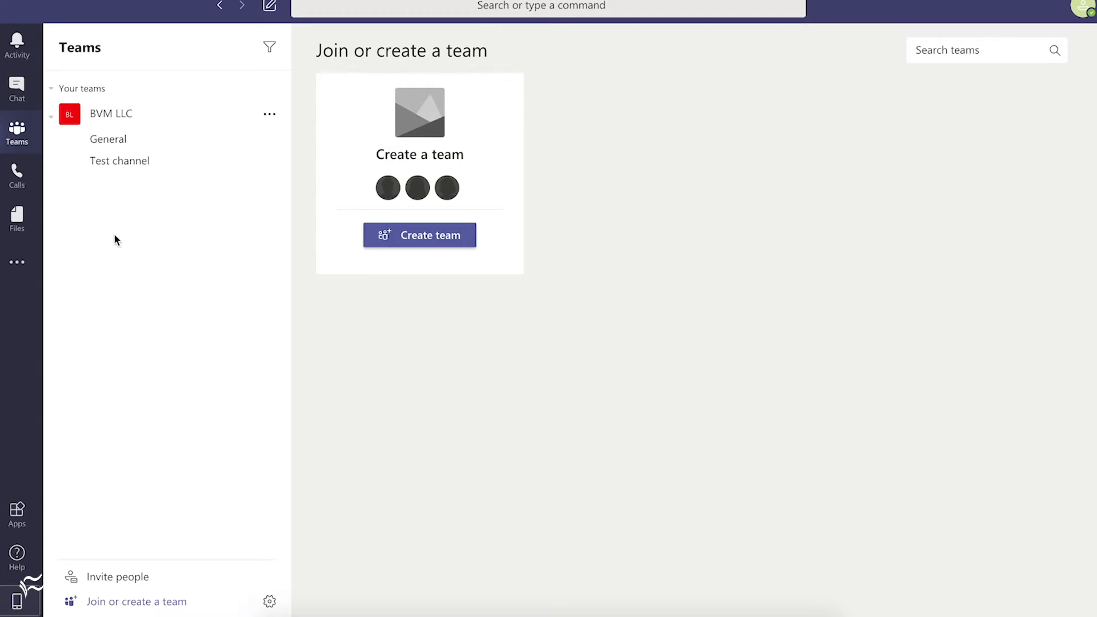
mouse_move(453, 139)
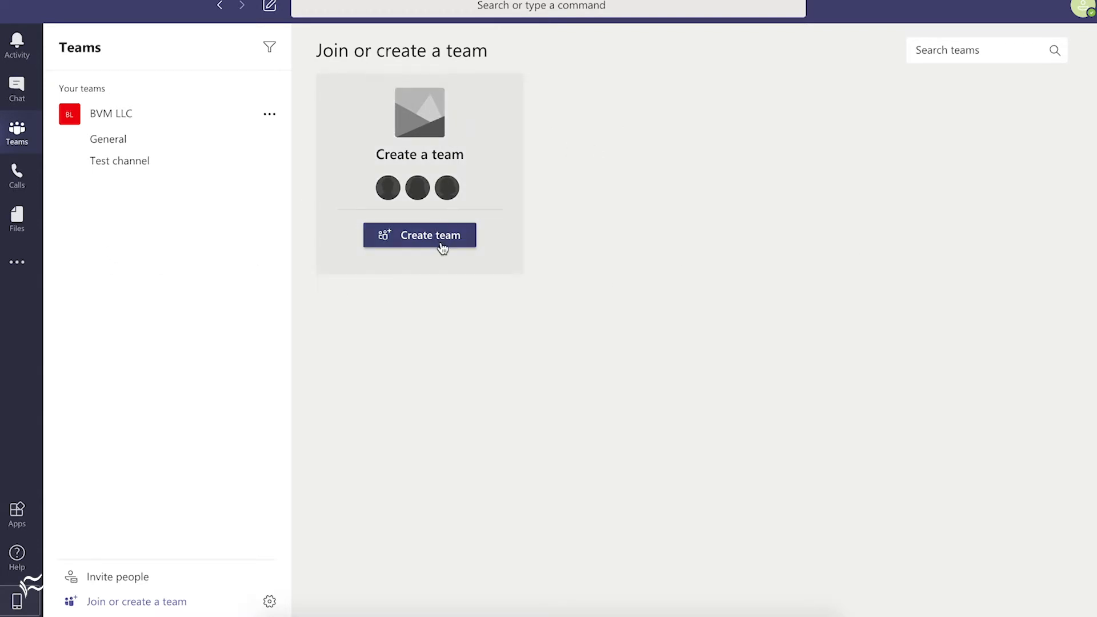
Step: Start creating a new team from the Create a team card
click(419, 234)
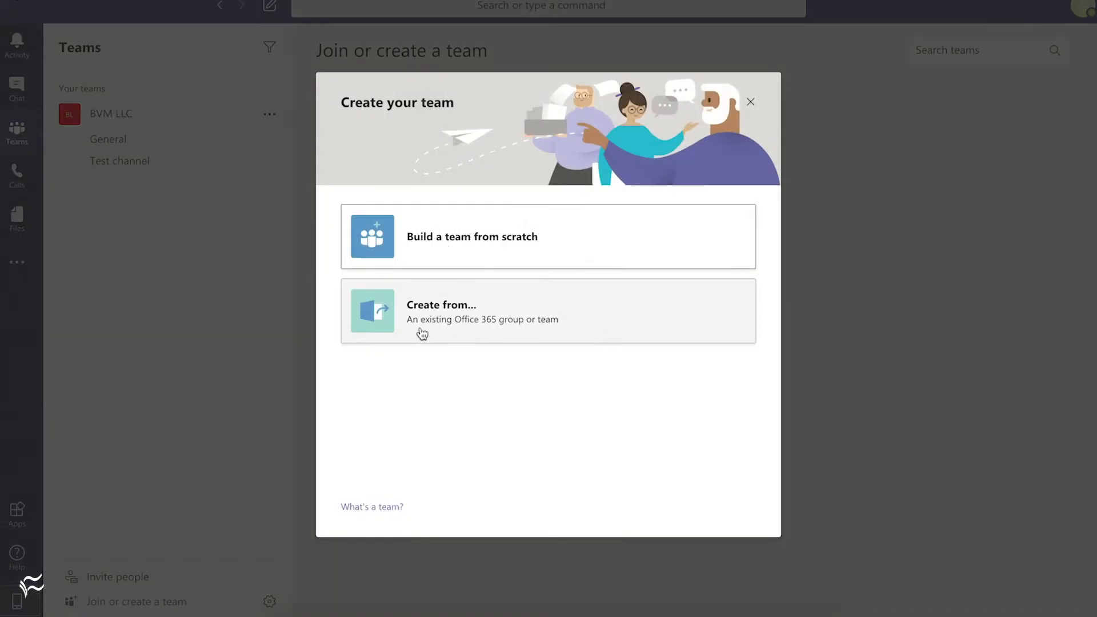
mouse_move(568, 410)
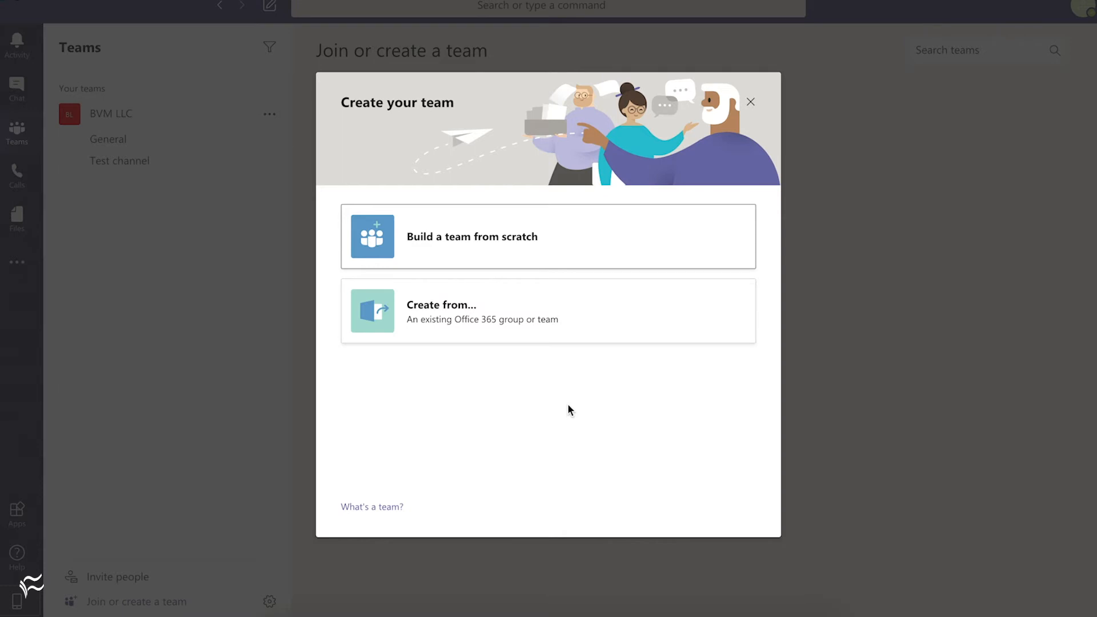
mouse_move(467, 232)
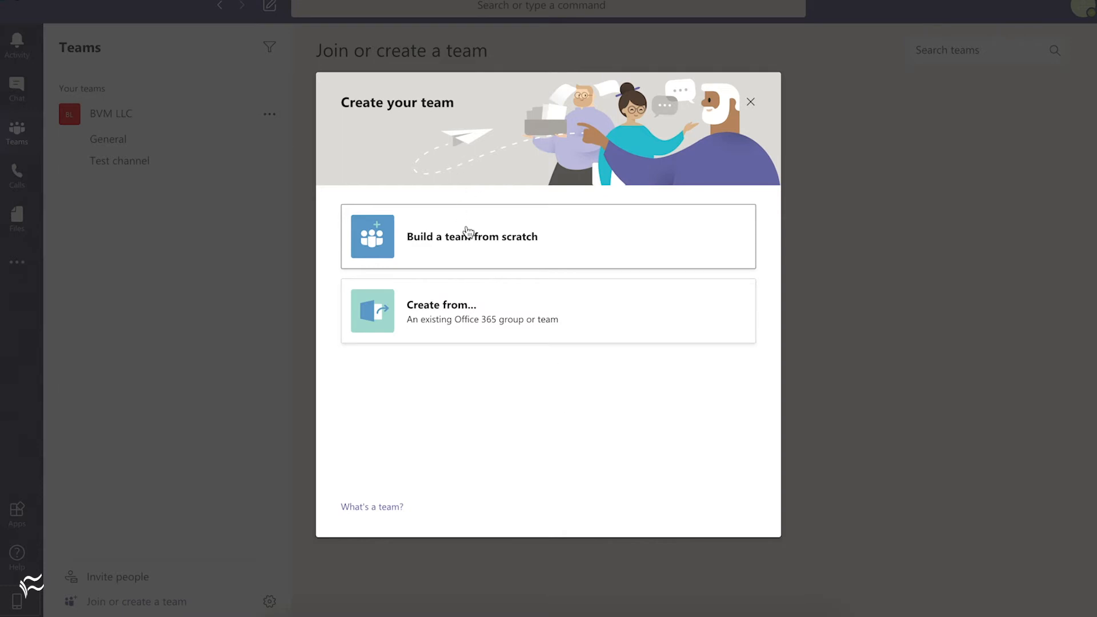
Step: Build the team from scratch and choose Org-wide as its type
click(472, 236)
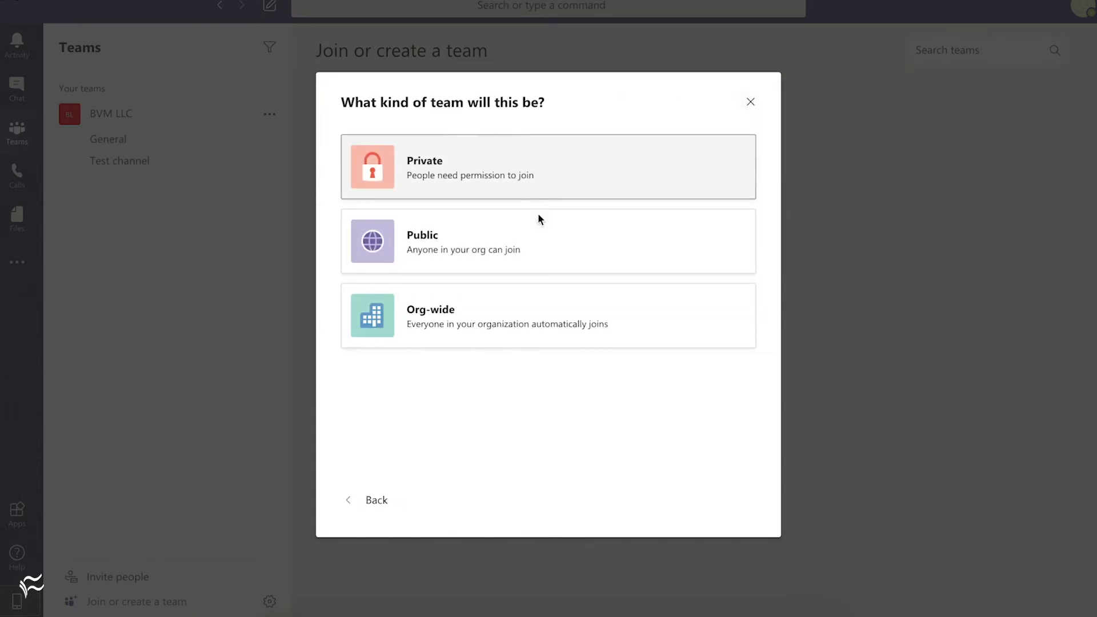
mouse_move(696, 399)
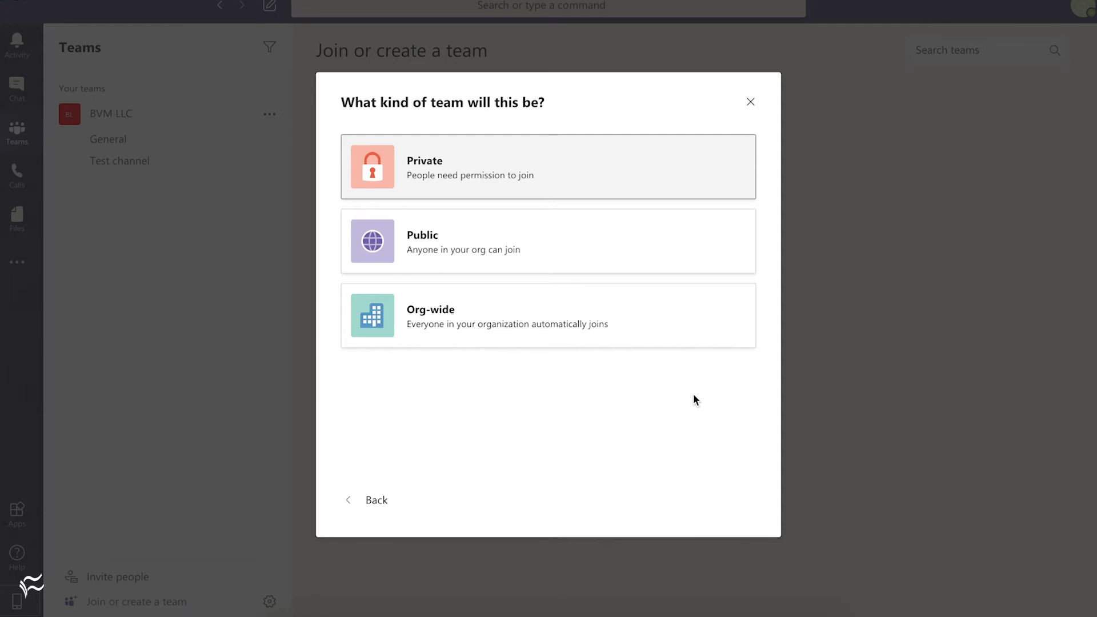
click(547, 315)
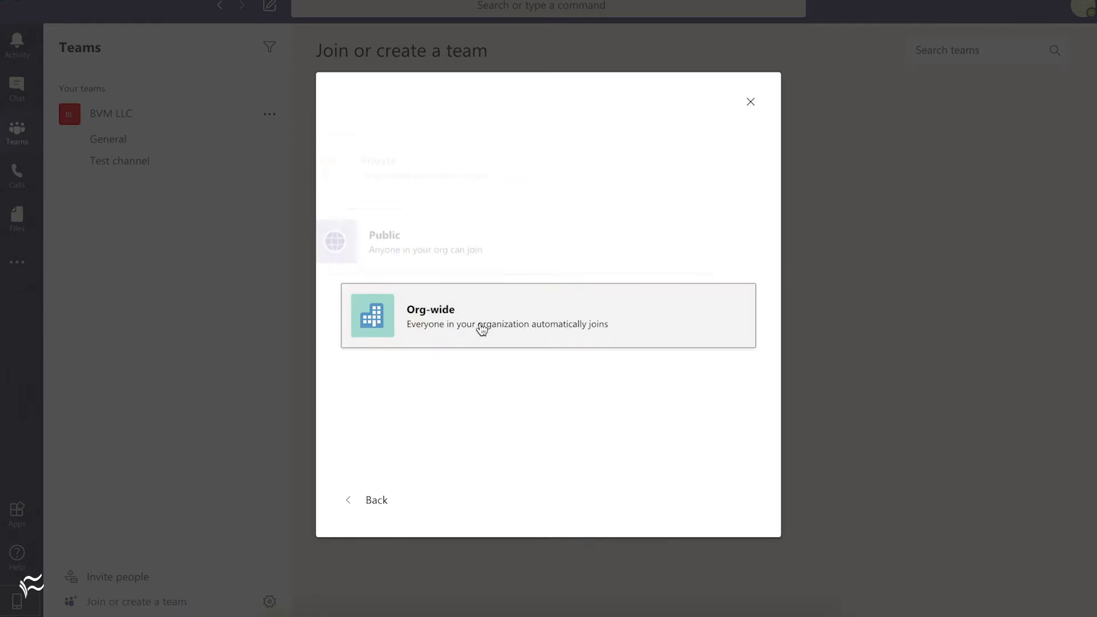
Step: Name the team 'Non-work stuff', describe it 'For personal stuff and after-hours activities', and create it
click(547, 315)
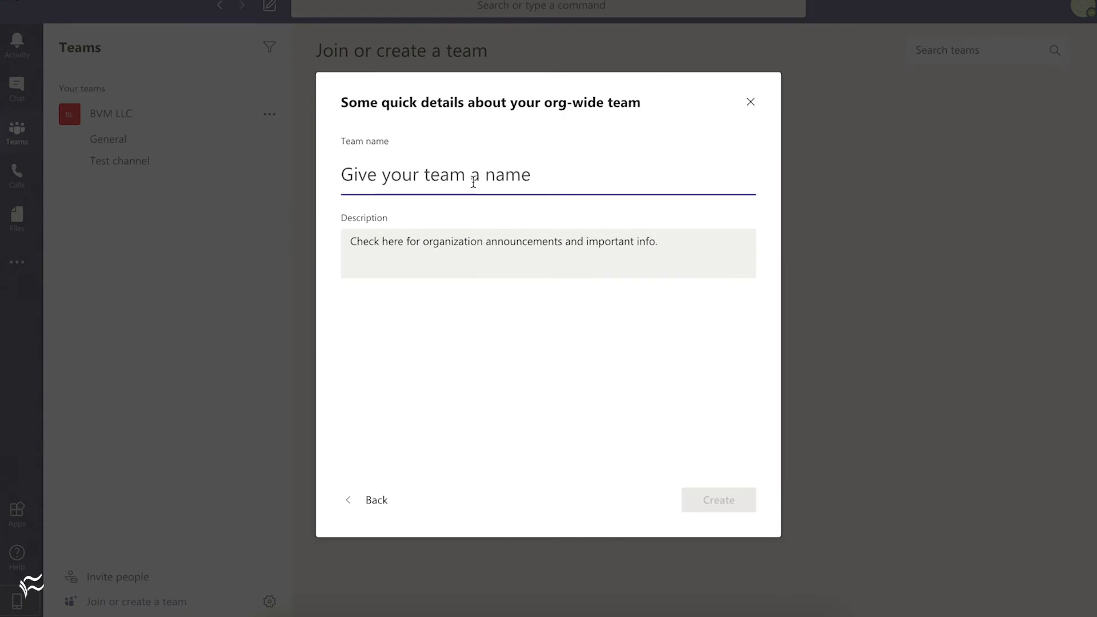
text(Non-work s)
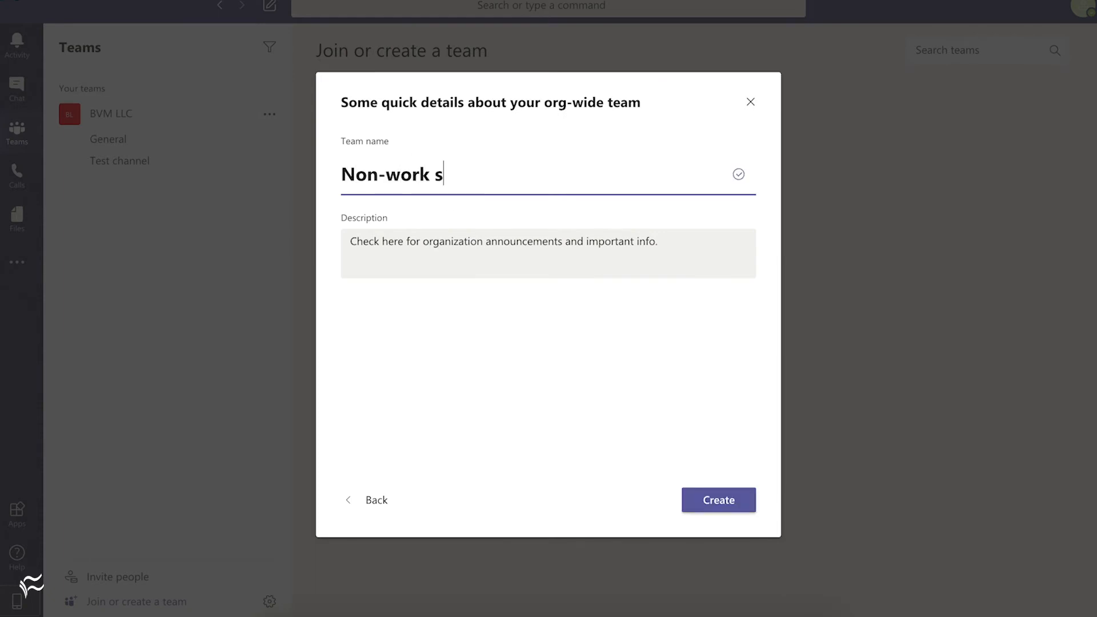
text(tuff)
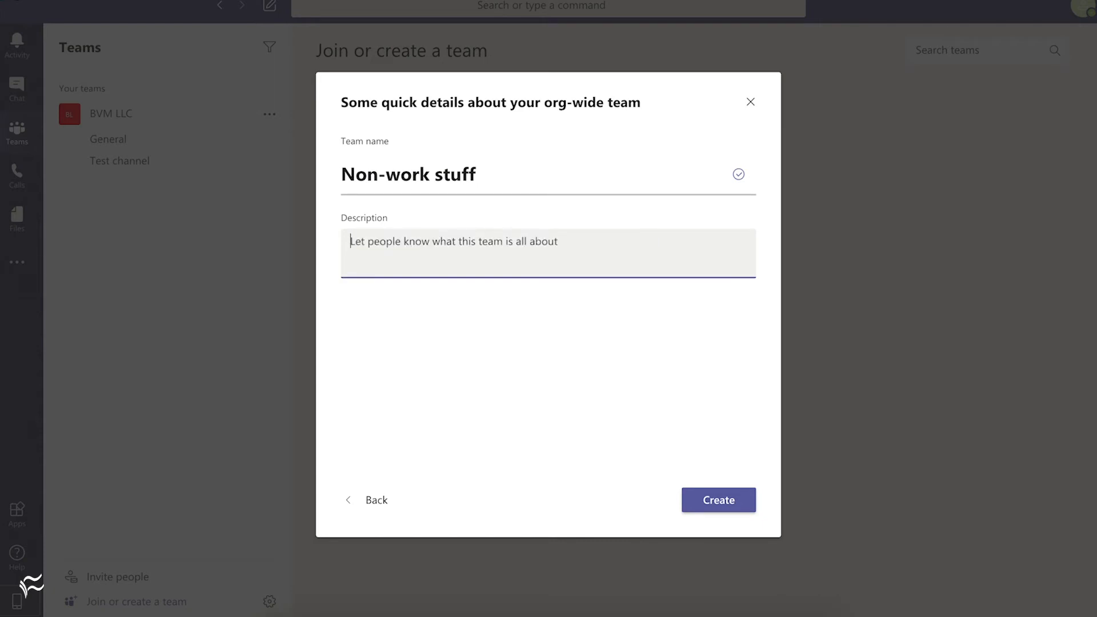
text(For)
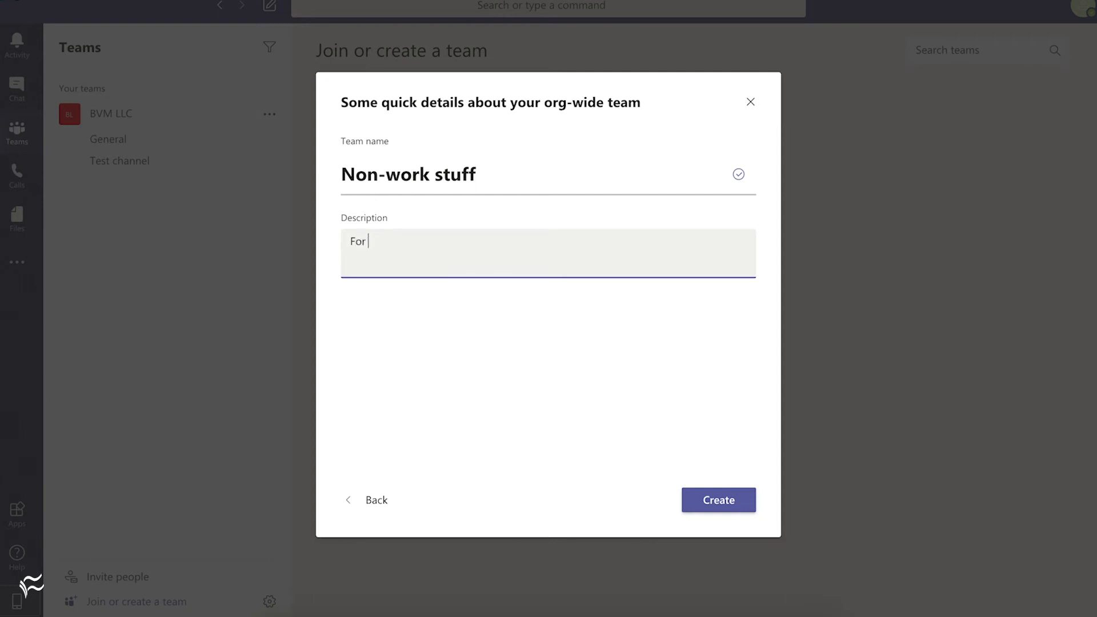
text(personal stuff and)
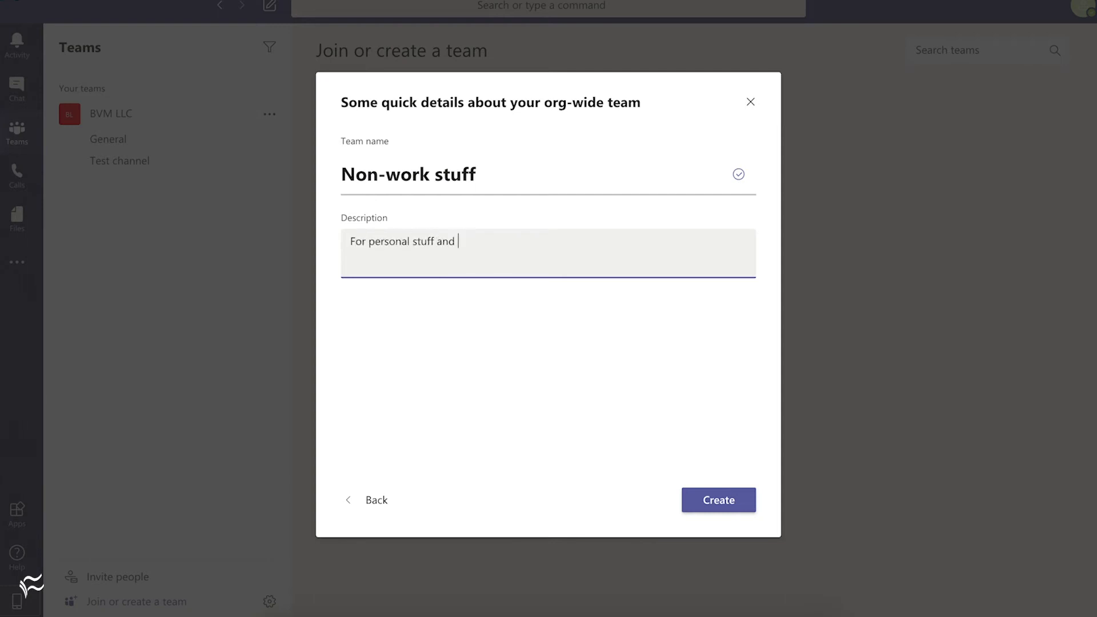
text(after-hours activities)
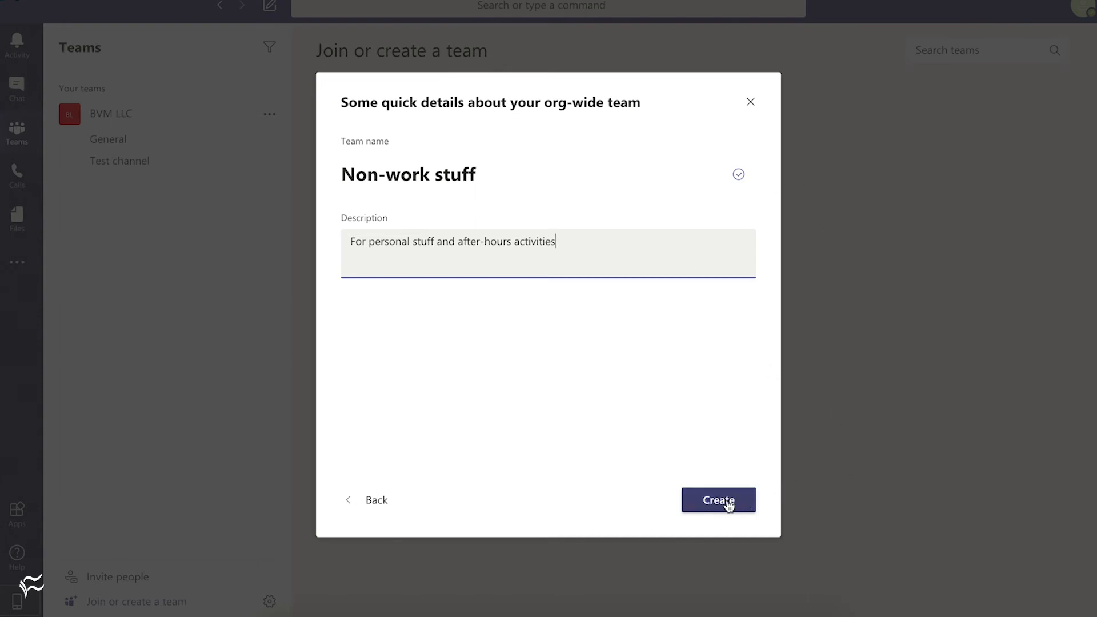
click(718, 499)
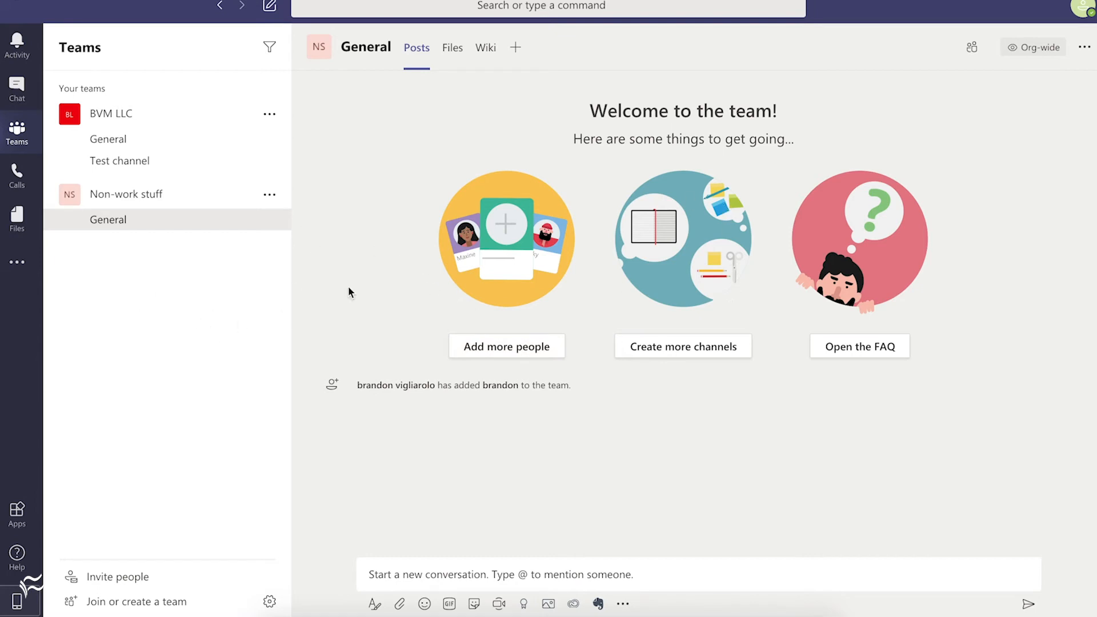
mouse_move(665, 383)
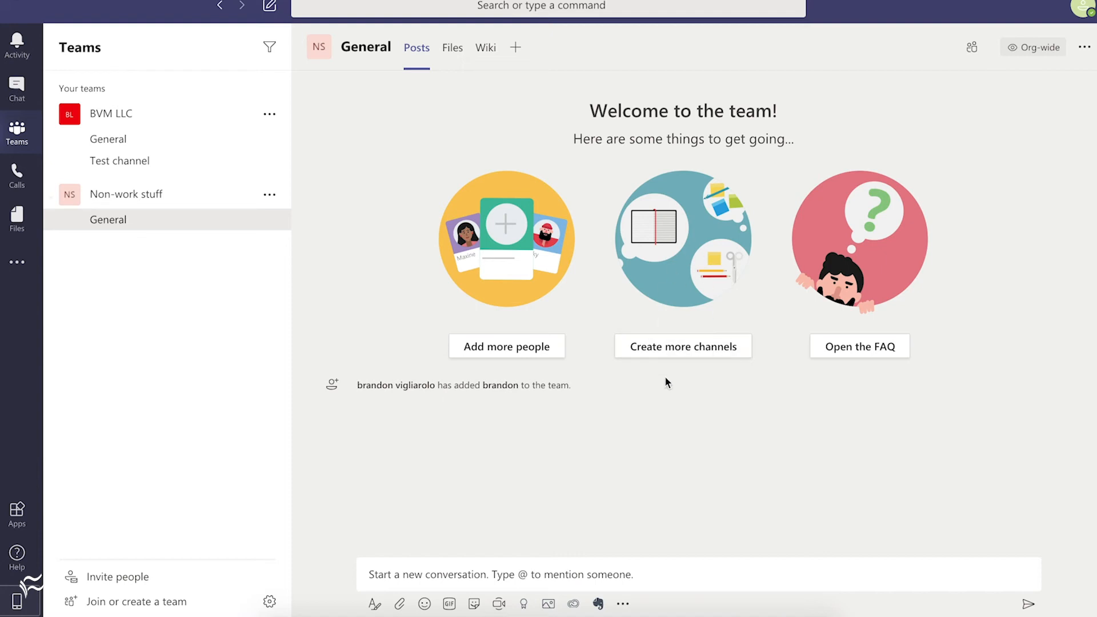
mouse_move(109, 140)
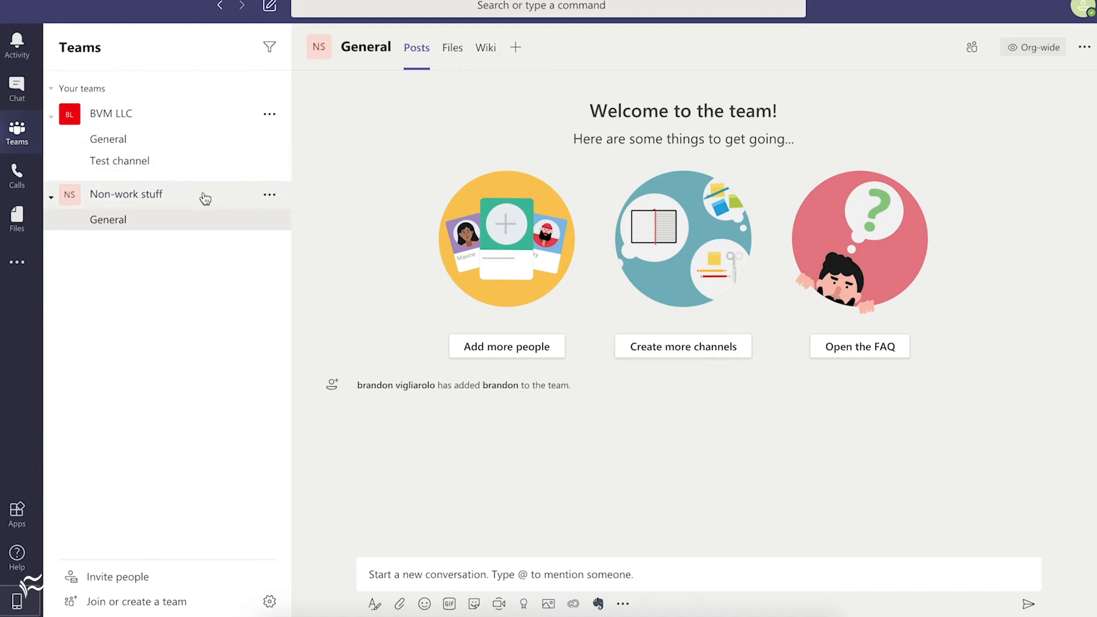
Step: Show the More options menu for the new Non-work stuff team
click(270, 194)
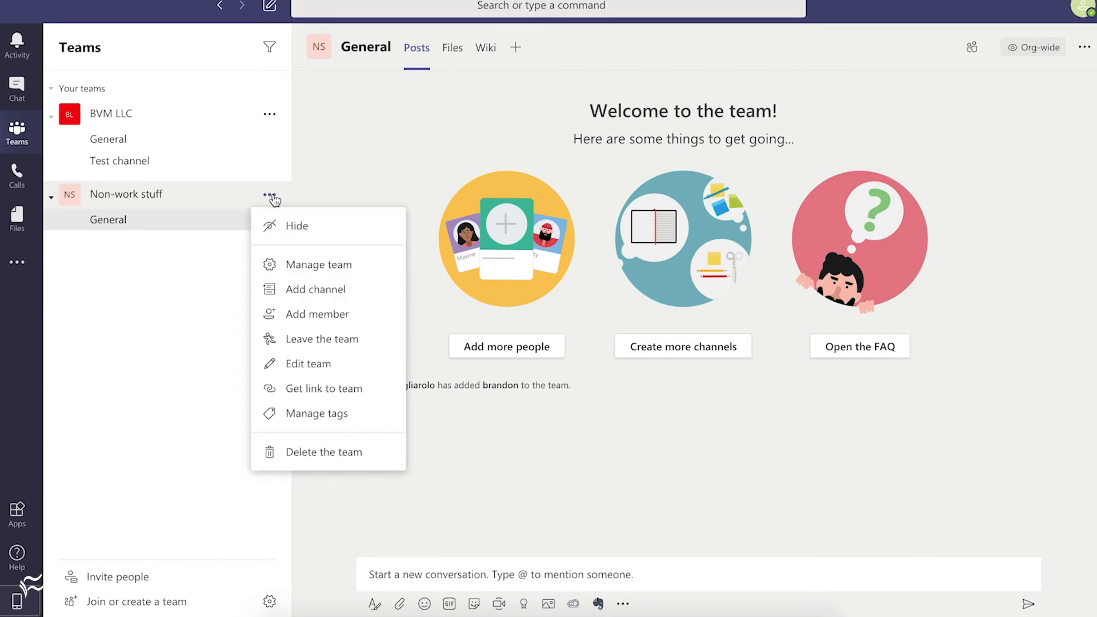
Step: Add a channel to Non-work stuff and name it 'funny cat photos'
click(315, 289)
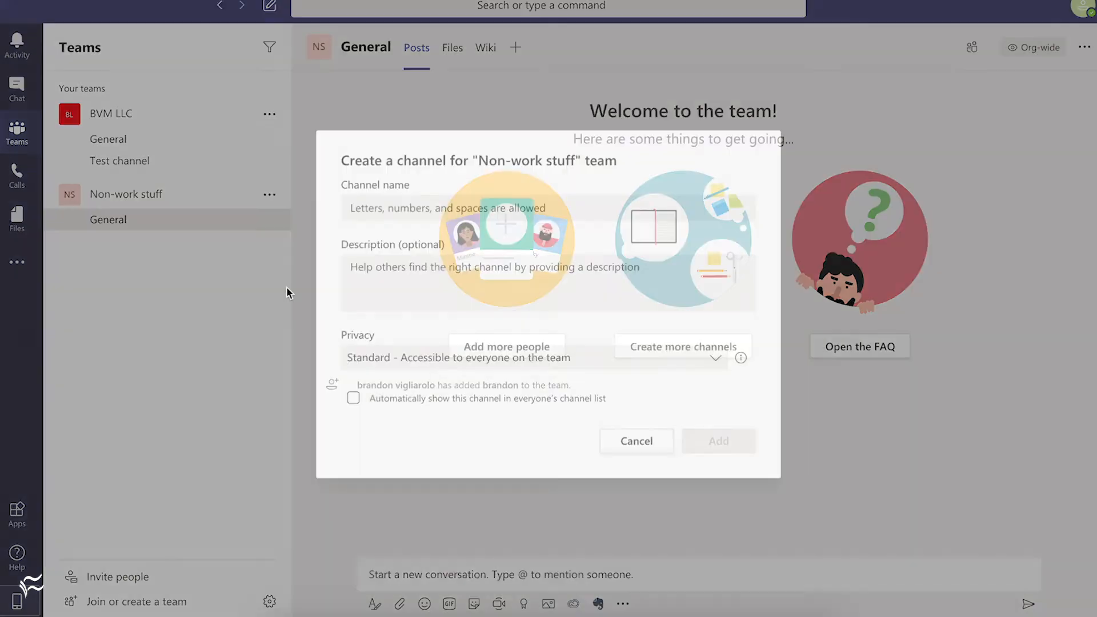
click(548, 208)
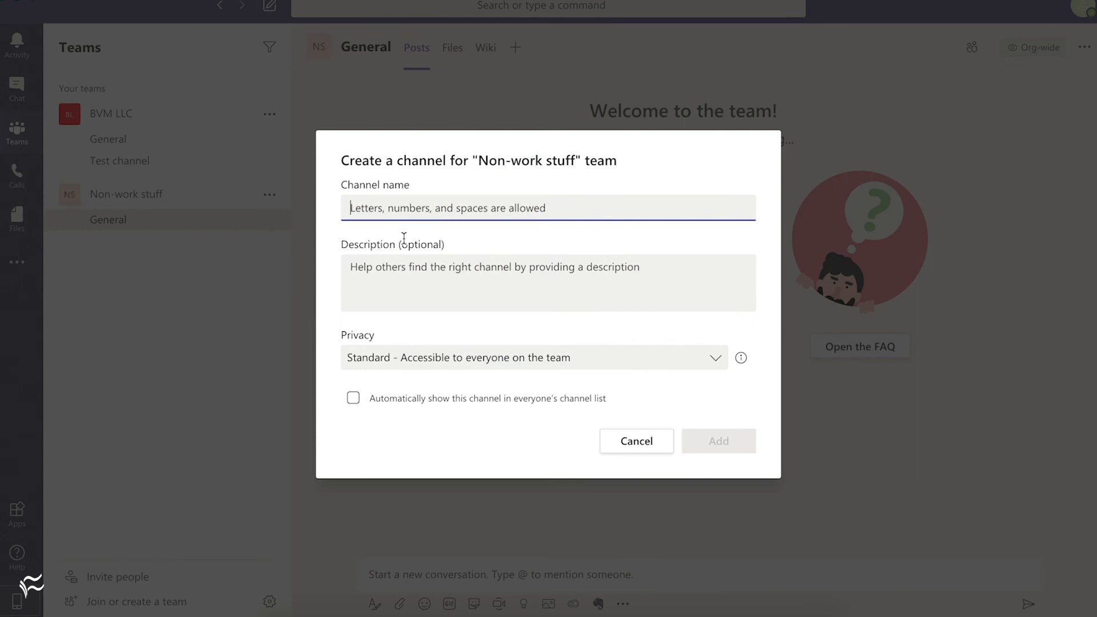
text(funny cat)
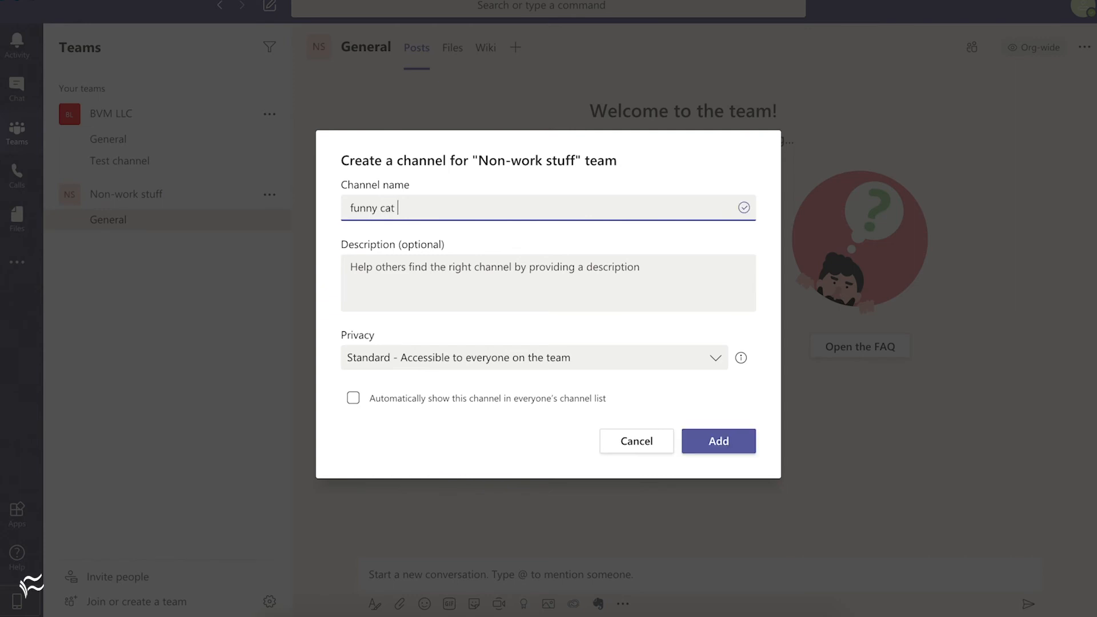
text(photos)
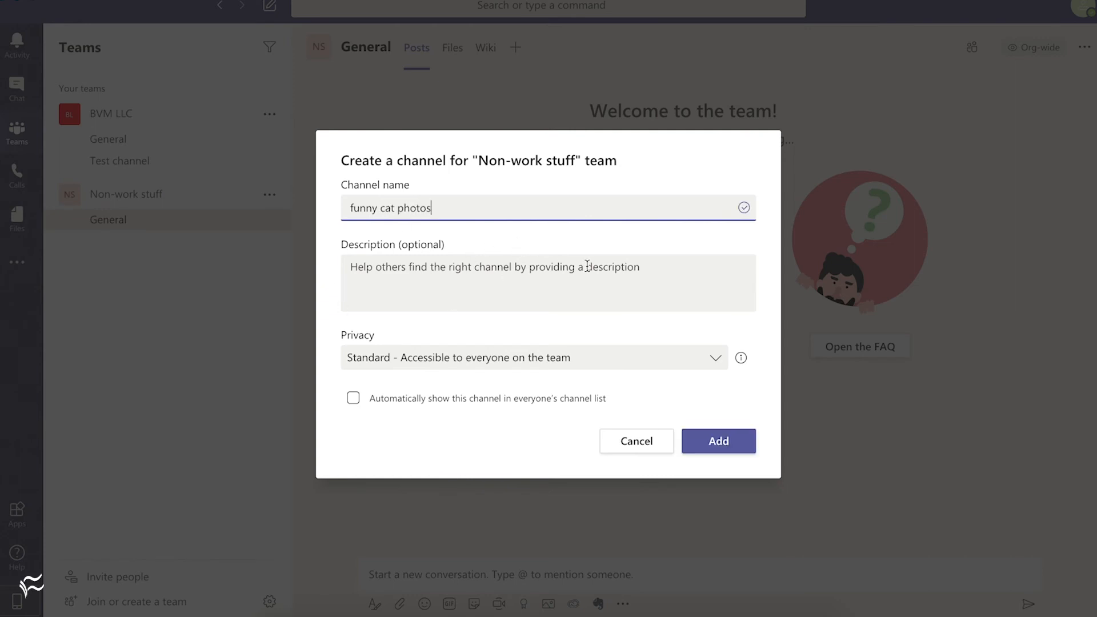
click(619, 282)
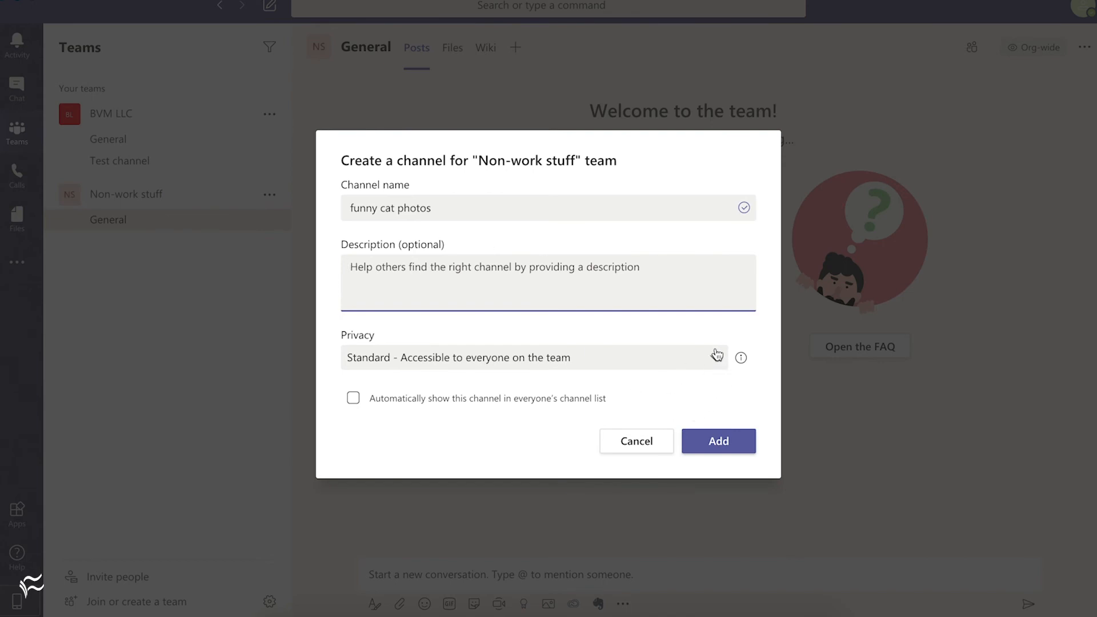
Step: Keep privacy 'Standard - Accessible to everyone on the team' and add the channel
click(534, 358)
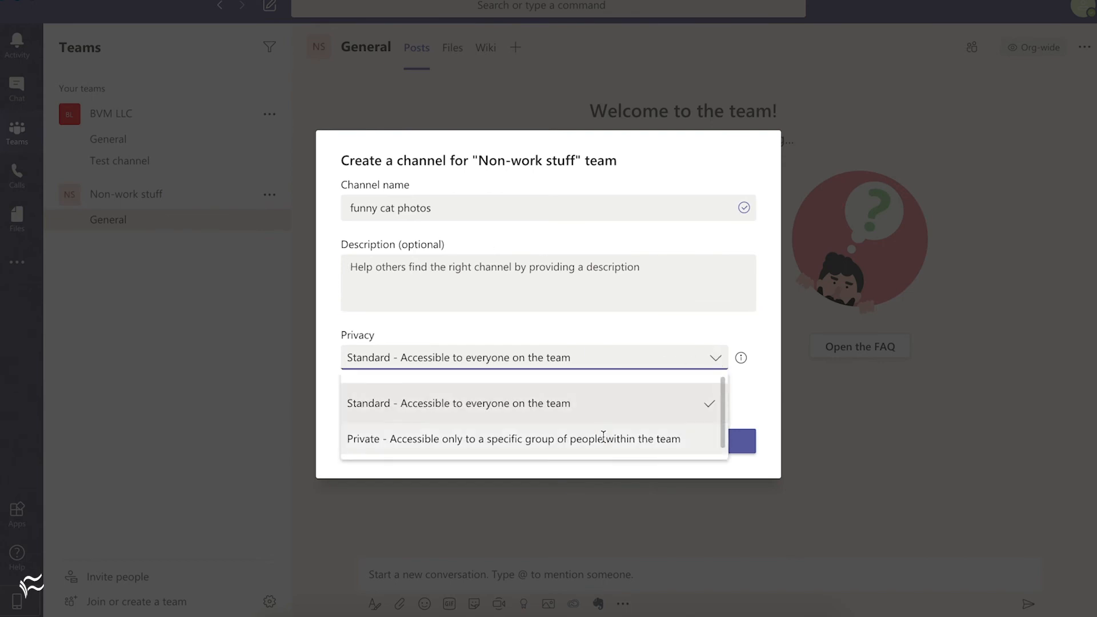
mouse_move(517, 439)
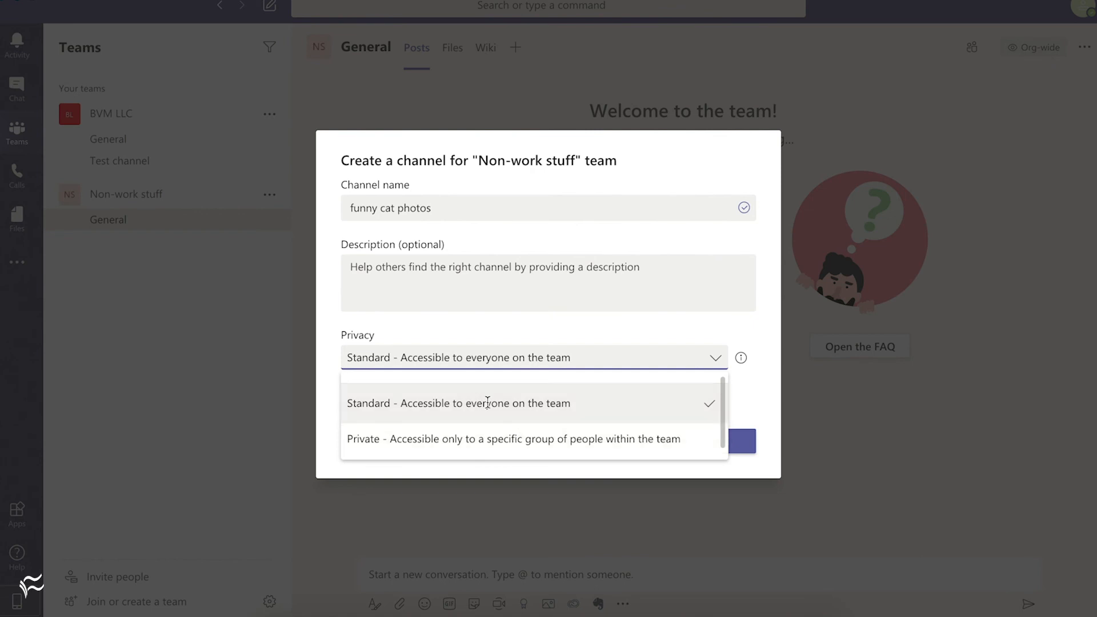
click(459, 403)
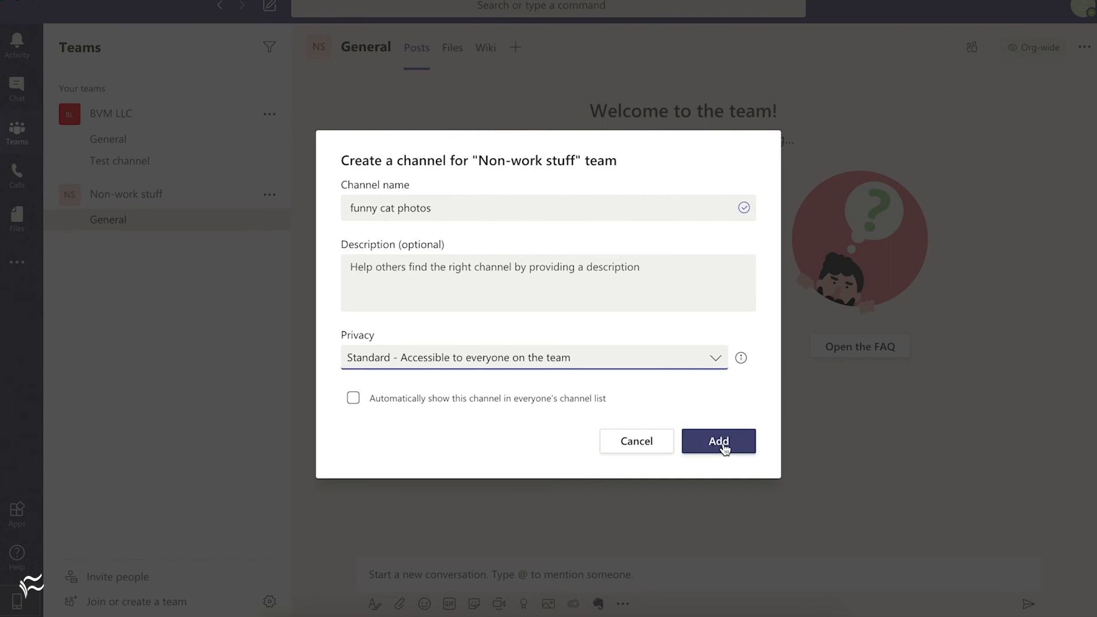
click(718, 441)
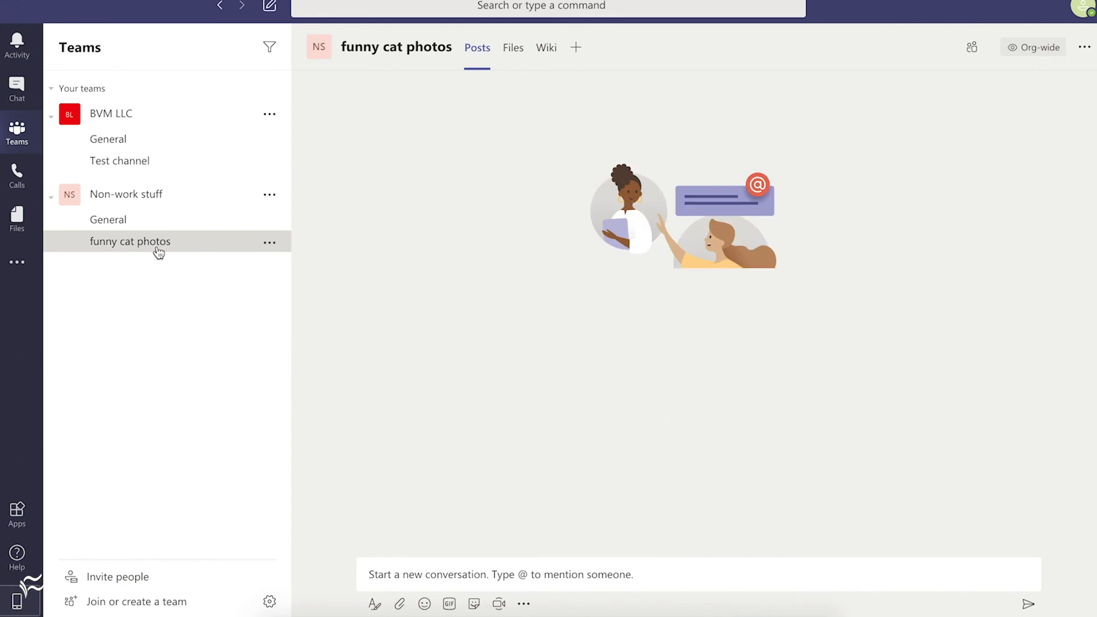
Step: Switch to the funny cat photos channel under Non-work stuff
click(129, 241)
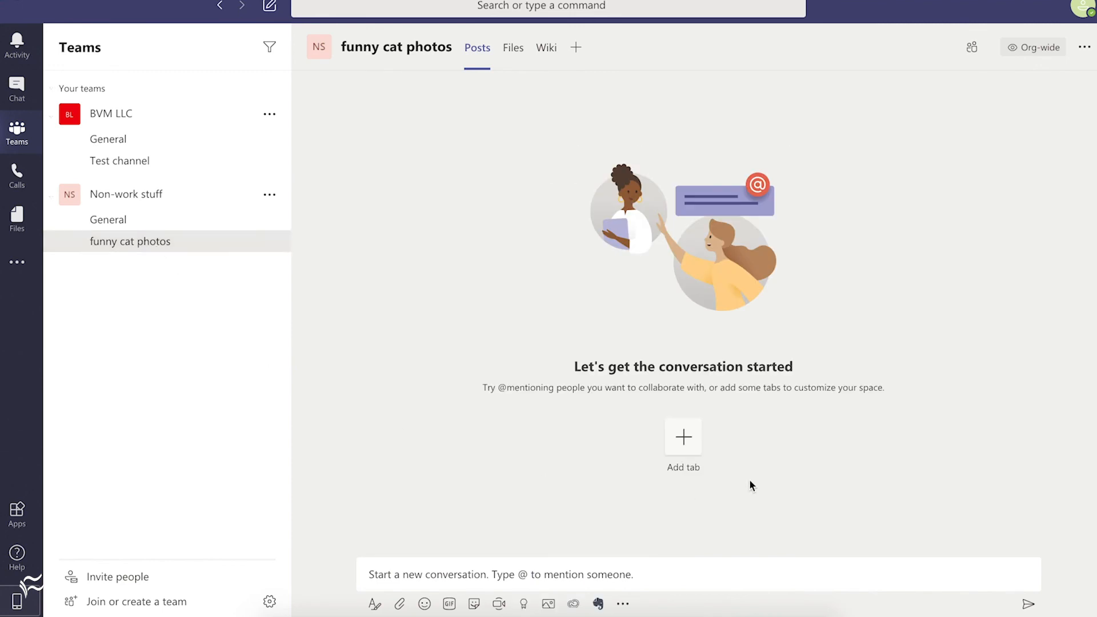